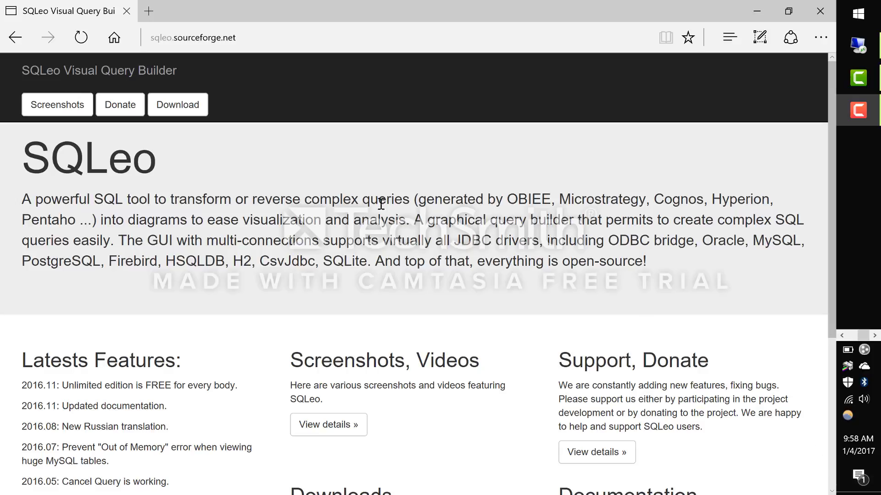
- Start a query designer, dismiss the 'No connection!' warning, and connect to dvdrentals from the Metadata explorer
drag(453, 241, 538, 240)
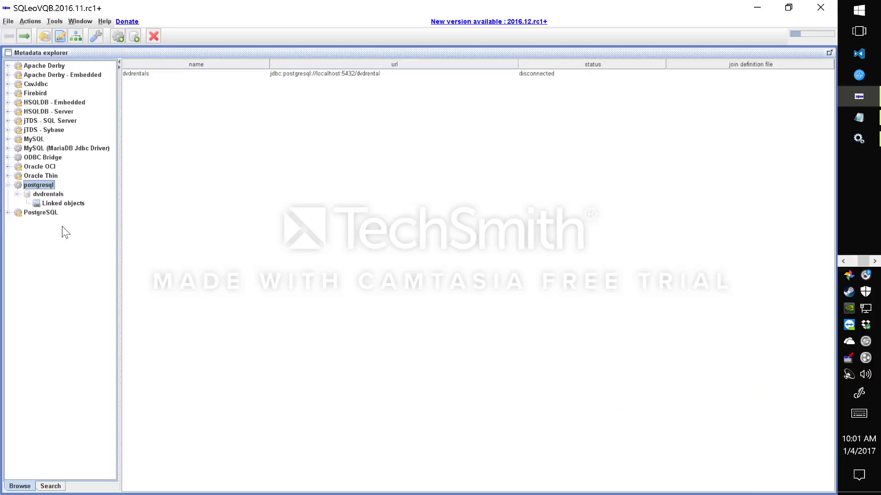
mouse_move(50, 187)
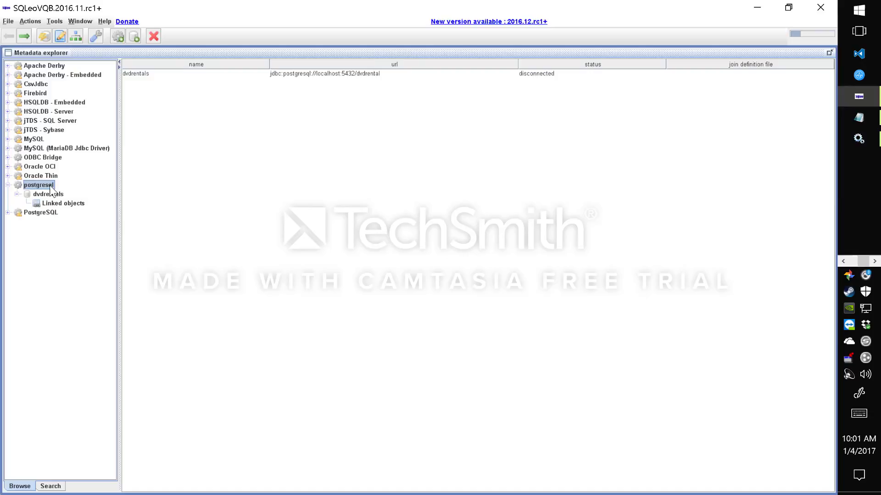
mouse_move(53, 197)
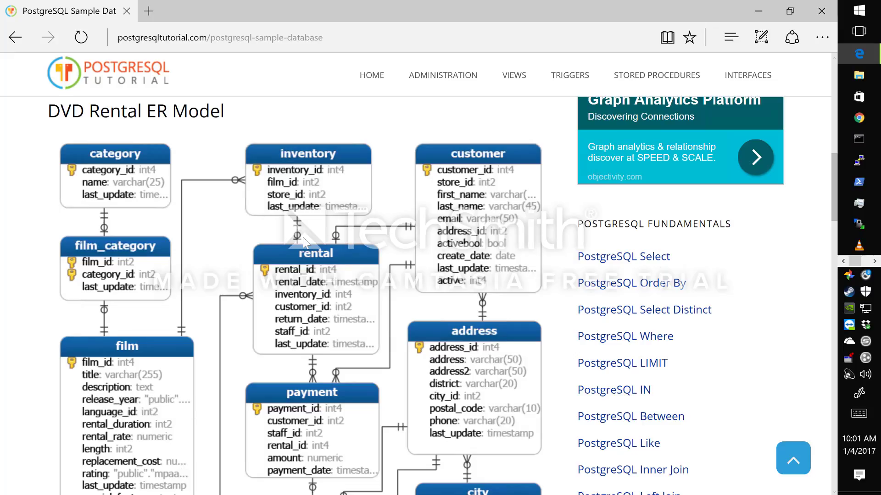
mouse_move(303, 241)
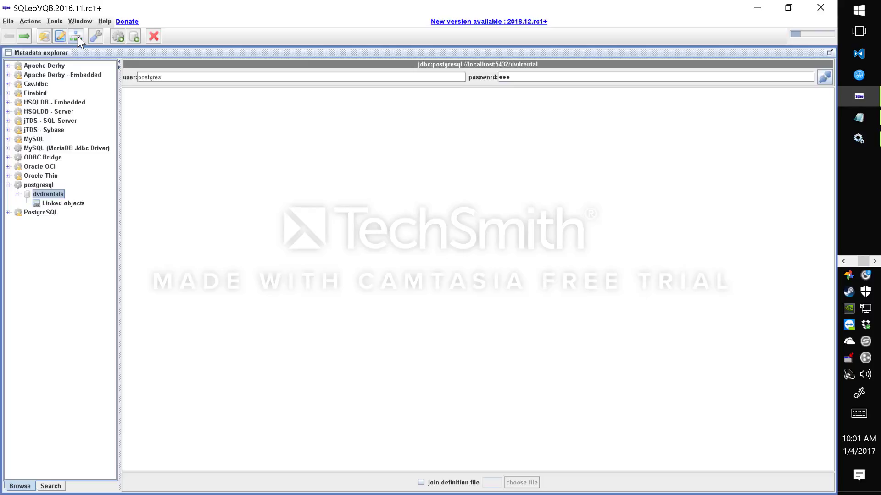
click(74, 37)
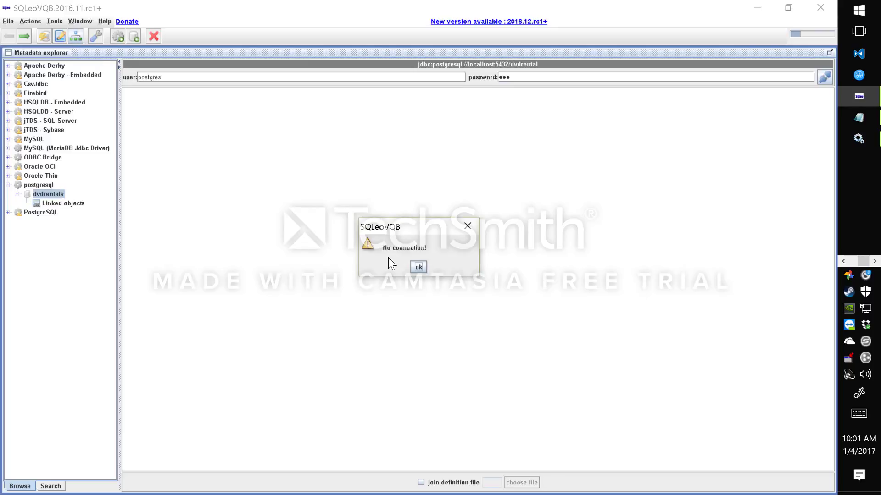
click(418, 266)
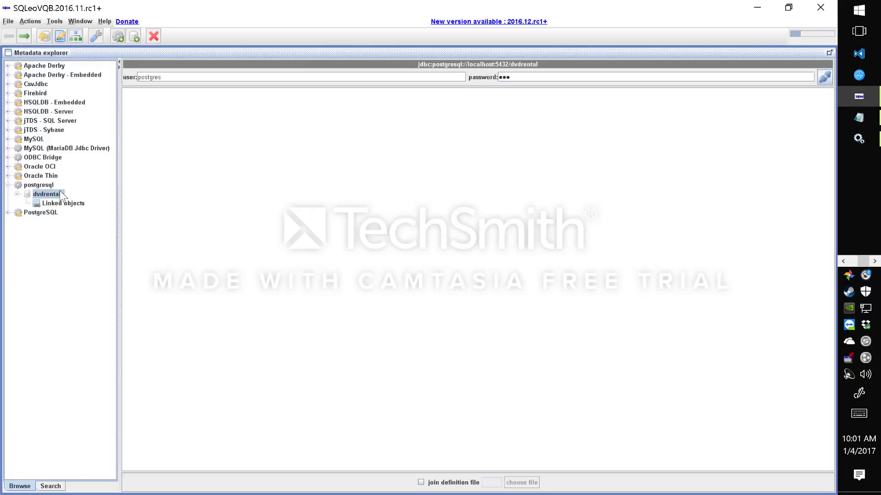
double_click(44, 194)
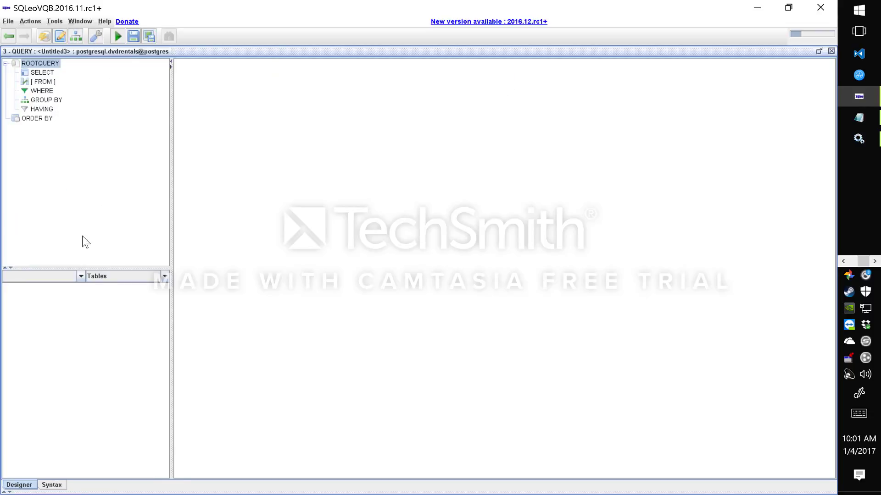
- Pick the public schema and add film, film_actor and film_category to the design canvas
click(81, 276)
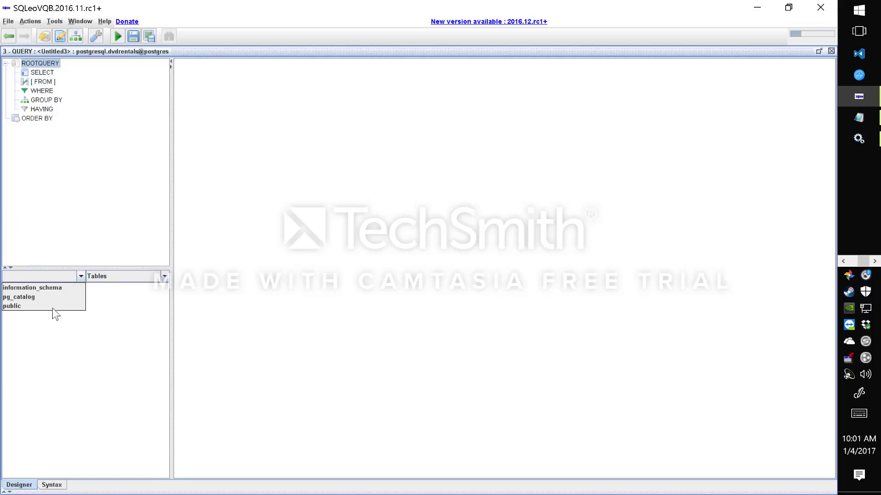
click(12, 306)
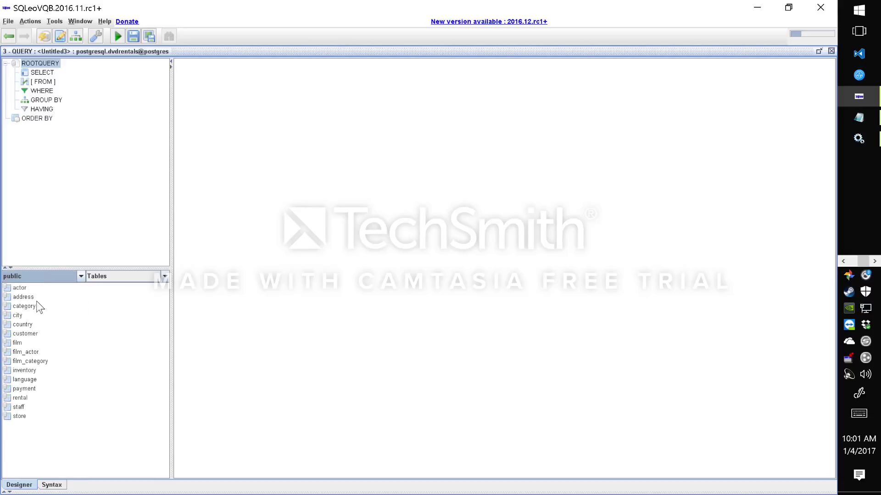
mouse_move(31, 373)
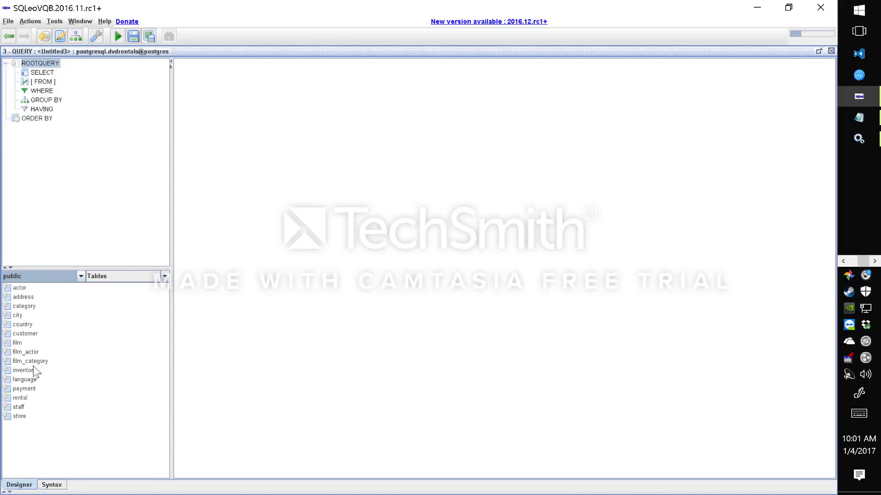
mouse_move(36, 365)
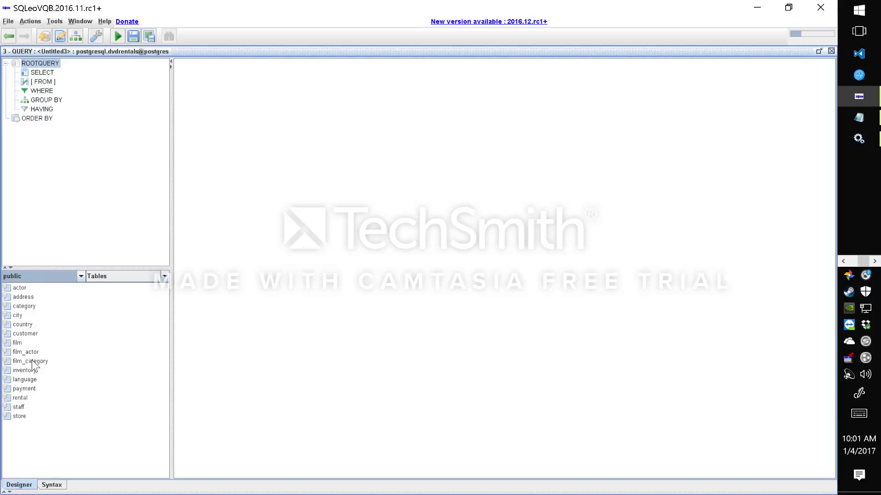
double_click(17, 343)
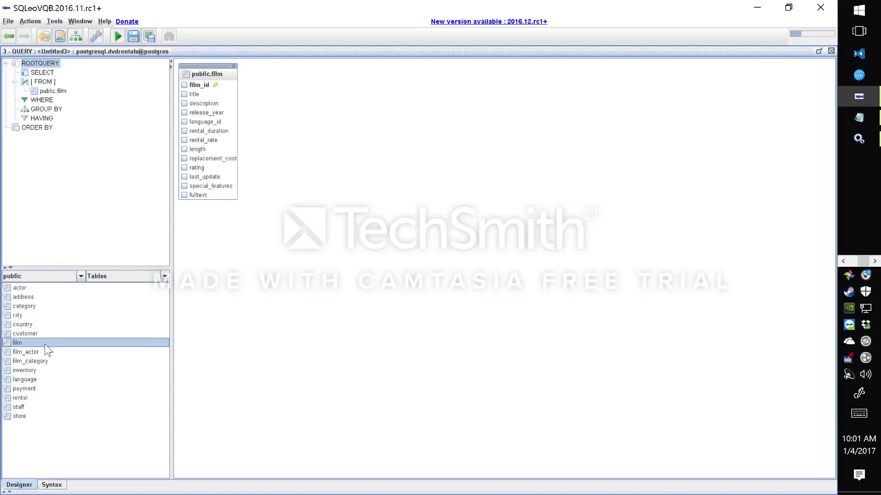
double_click(26, 352)
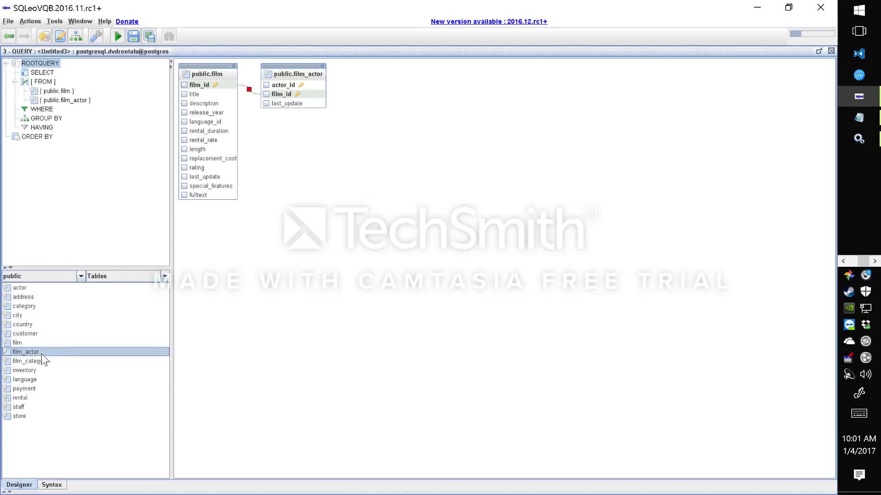
double_click(27, 361)
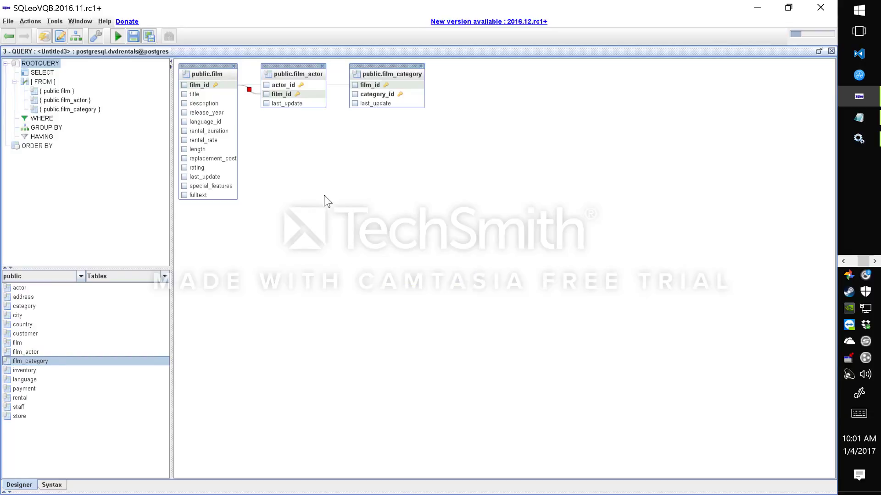
mouse_move(336, 92)
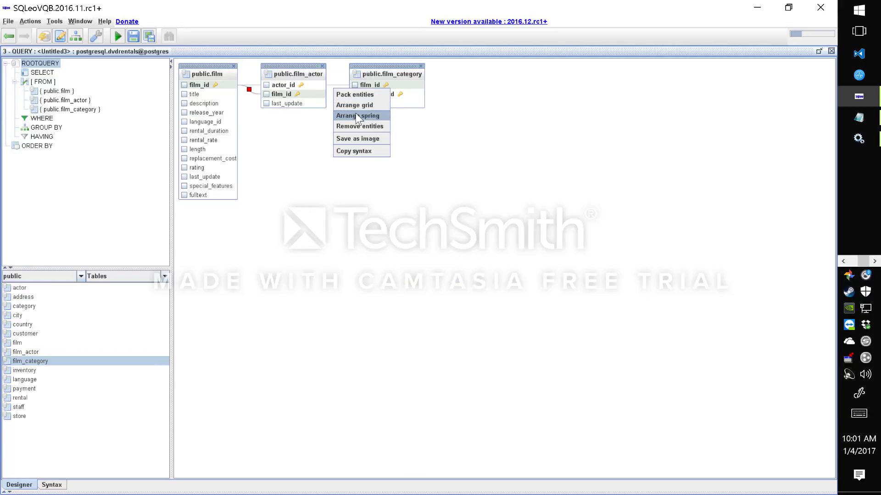
- Arrange the tables with spring layout and make the film–film_category join inner by unchecking 'All rows from public.film'
click(354, 115)
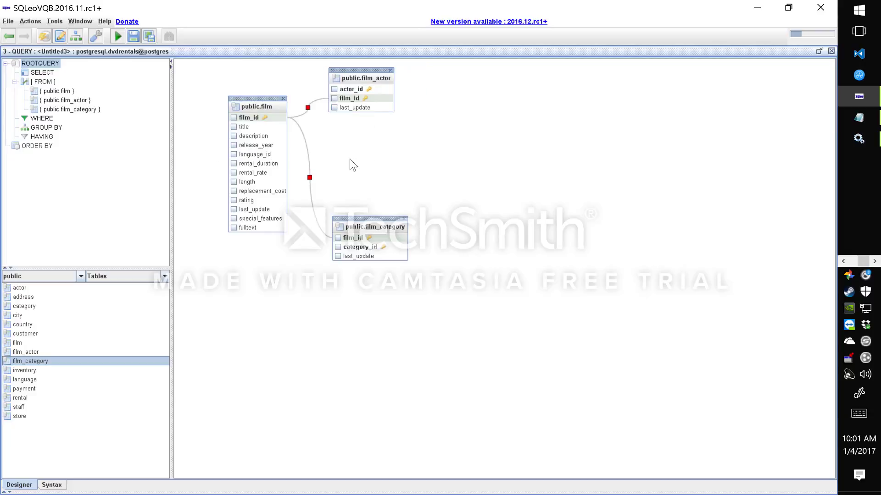
mouse_move(310, 181)
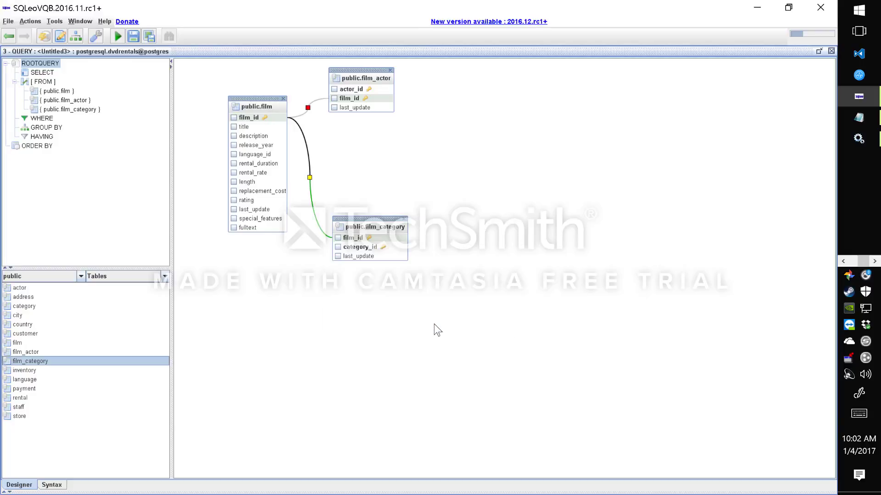
mouse_move(308, 178)
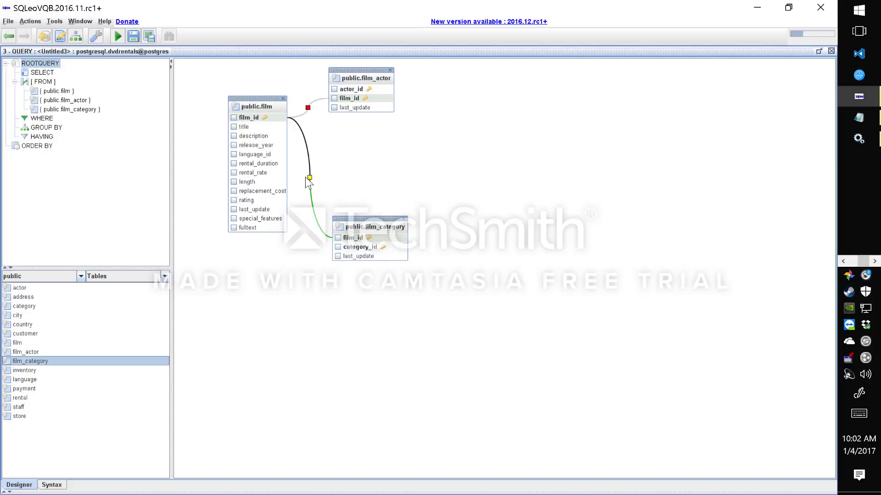
double_click(309, 178)
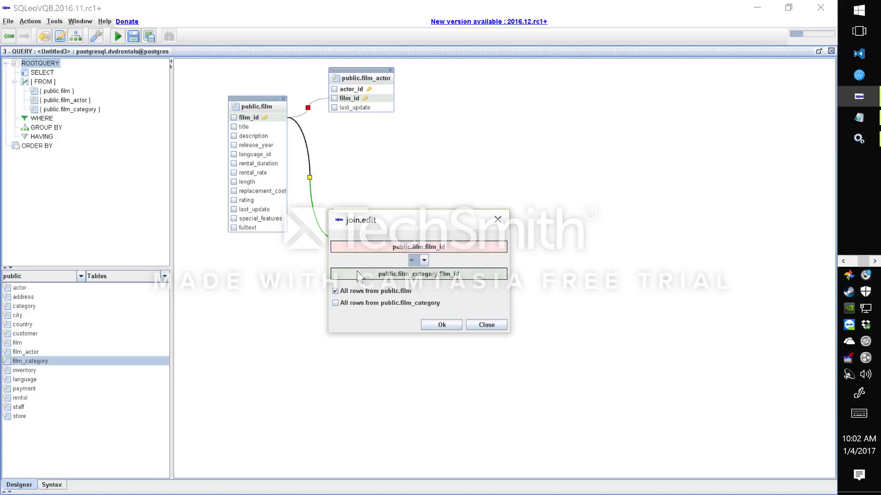
click(335, 290)
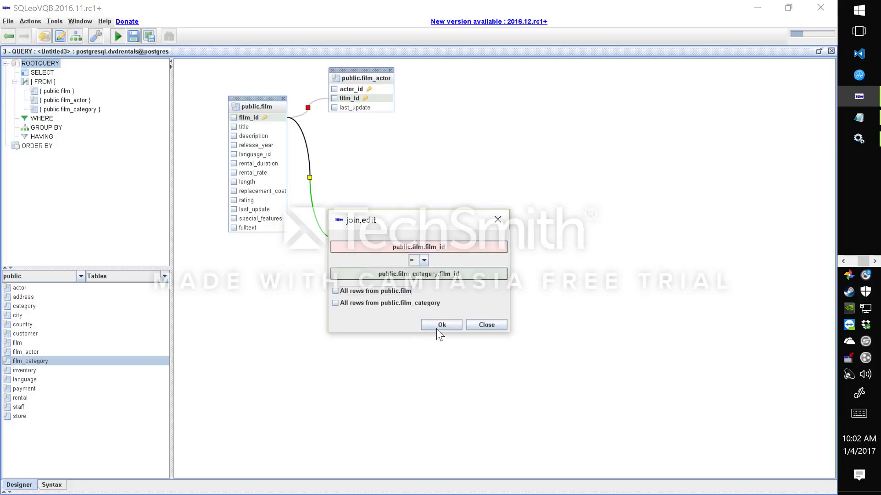
click(441, 325)
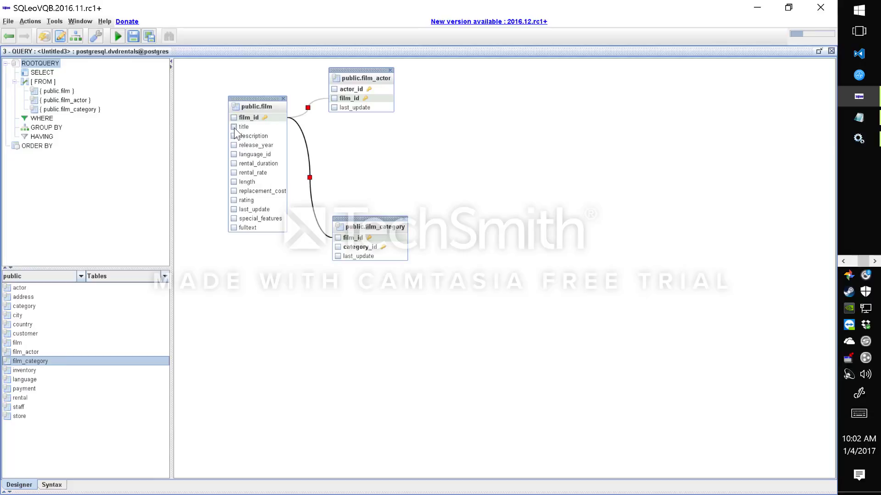
- Select film title, description, release_year, category_id and actor_id as output columns
click(233, 127)
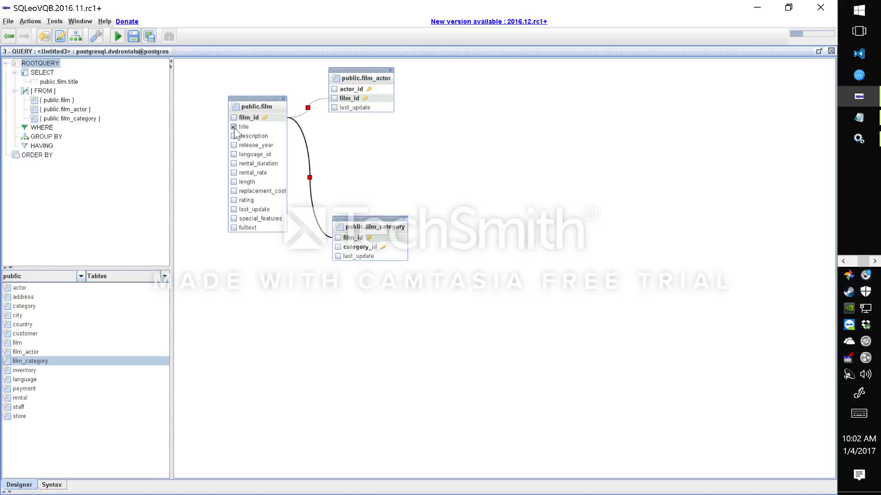
click(233, 127)
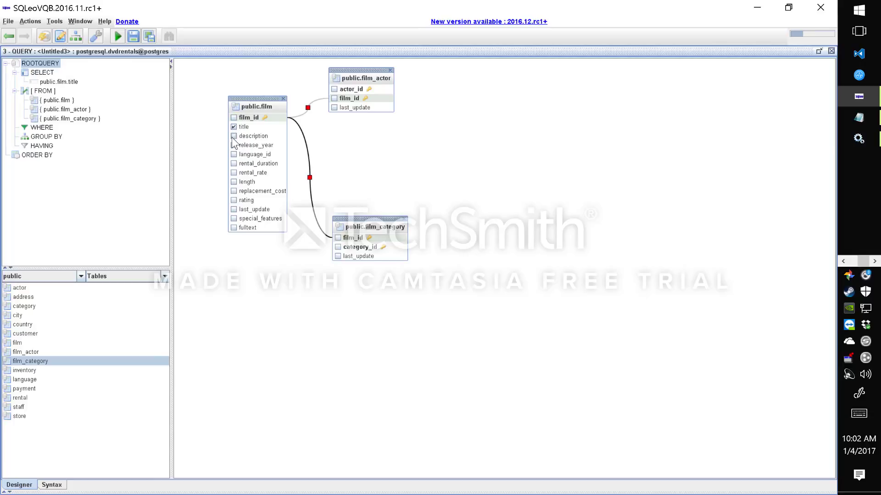
click(233, 144)
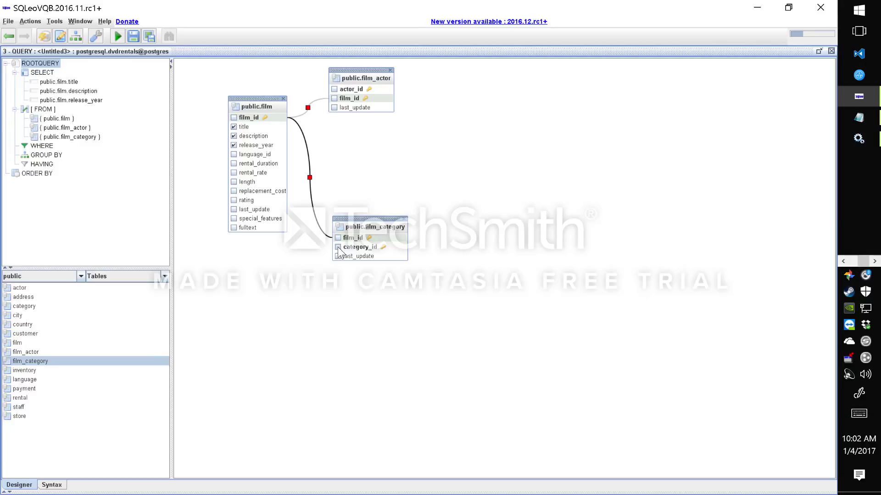
click(337, 246)
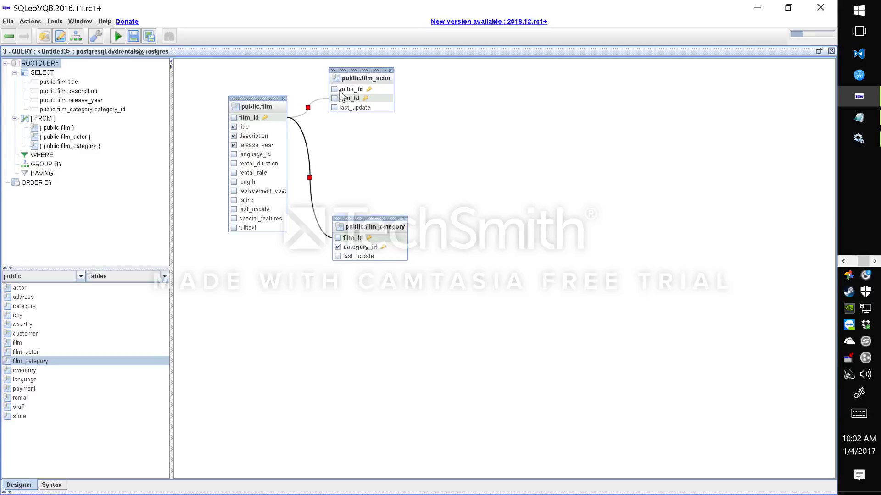
click(334, 89)
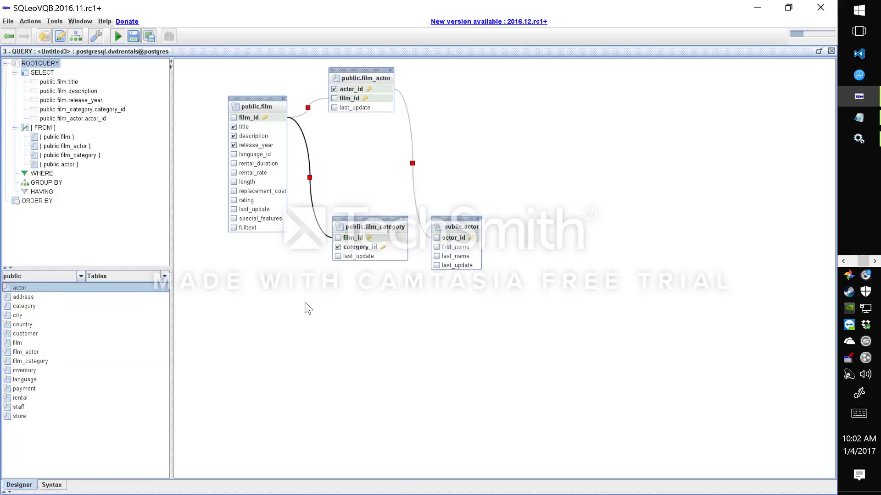
- Add the actor's first_name and last_name to the output and run the query to show result rows
click(437, 247)
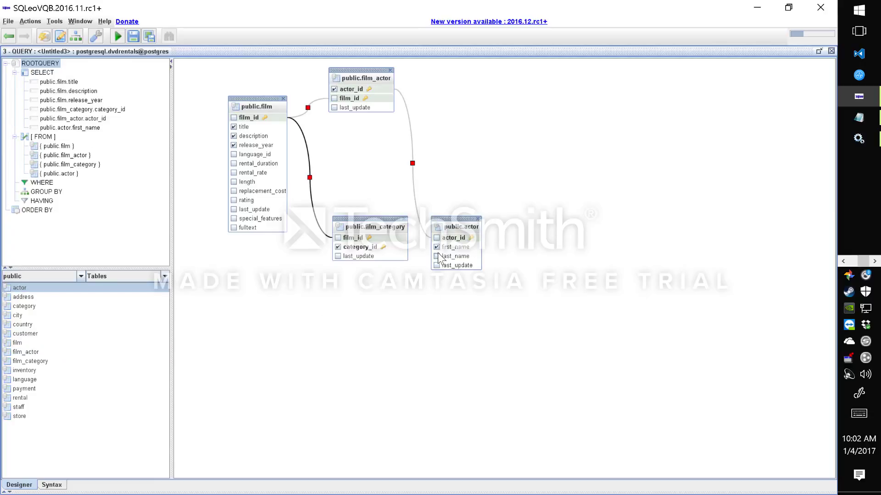
click(436, 256)
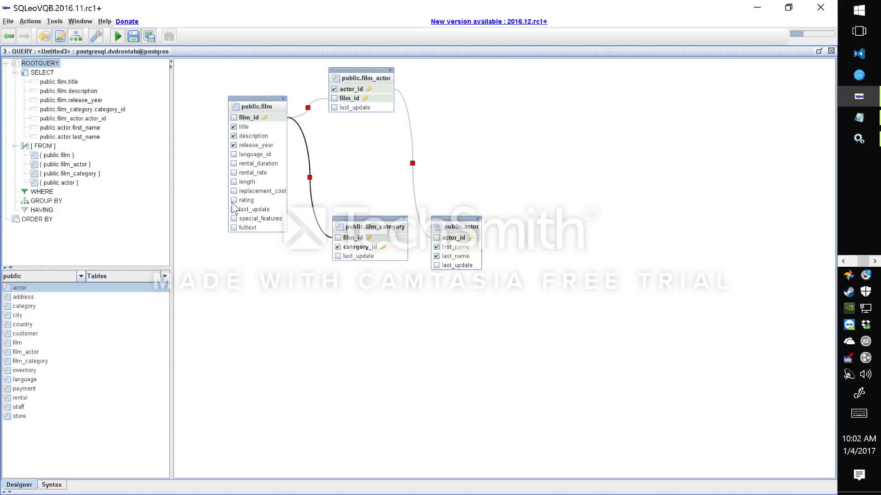
click(118, 37)
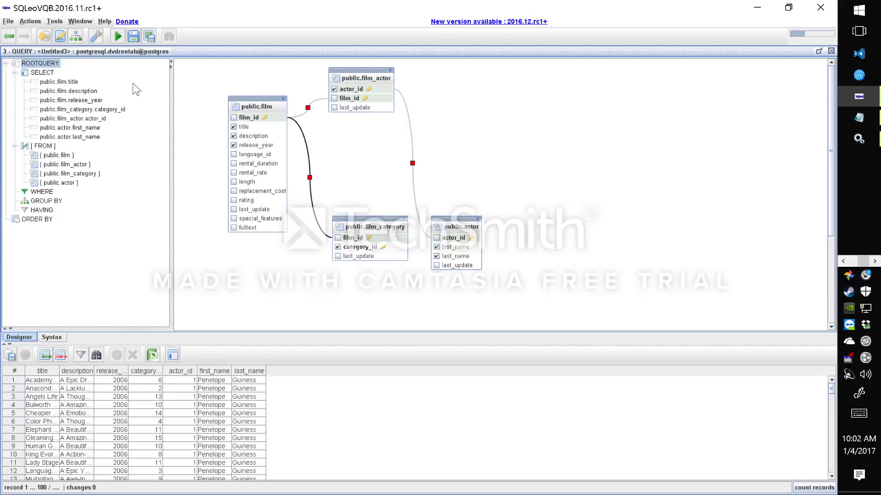
mouse_move(100, 372)
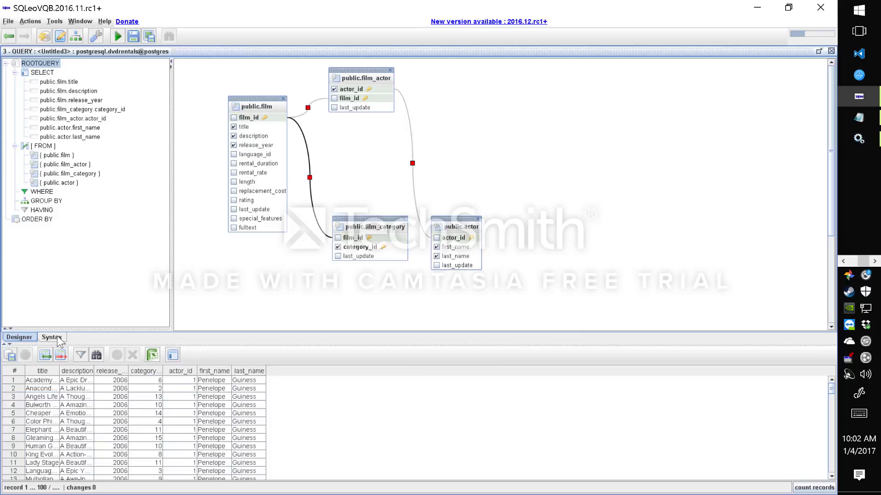
click(51, 338)
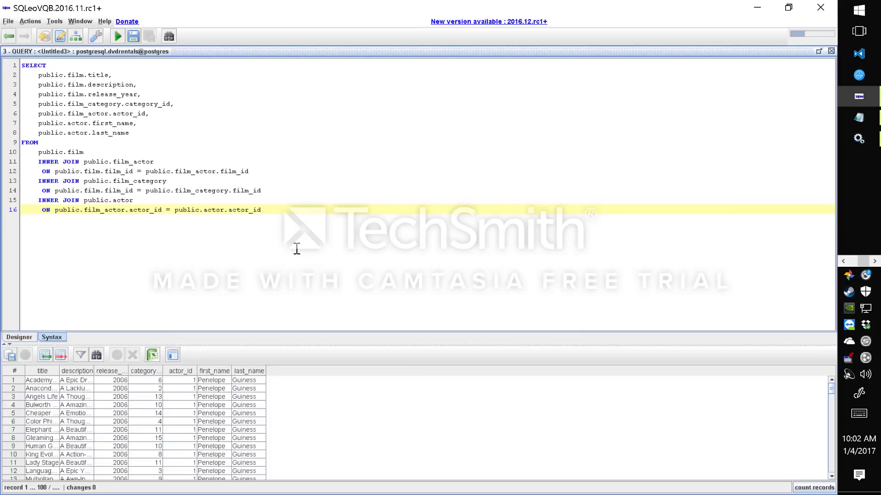
click(84, 153)
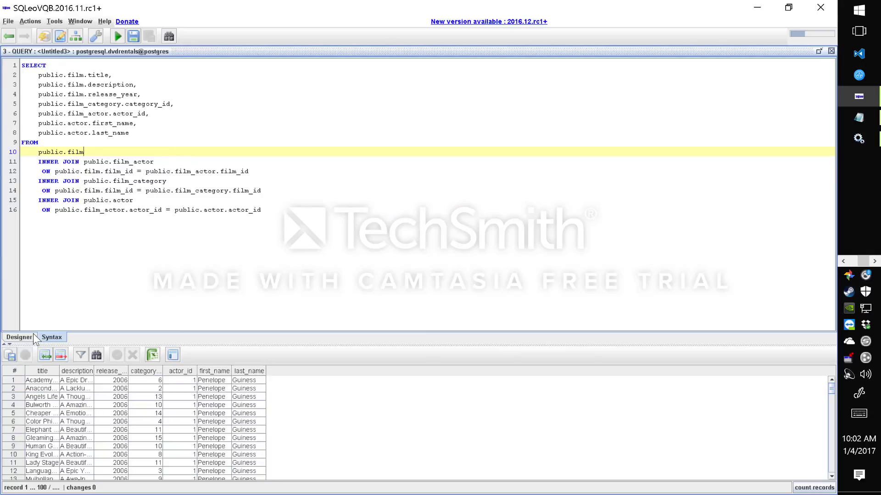
click(19, 337)
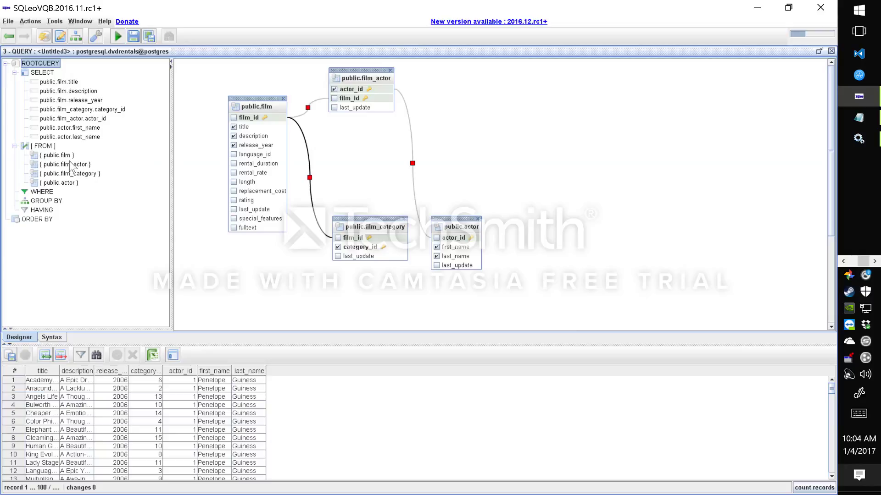
- Edit the FROM entries to alias film as f and film_actor as fa
right_click(52, 155)
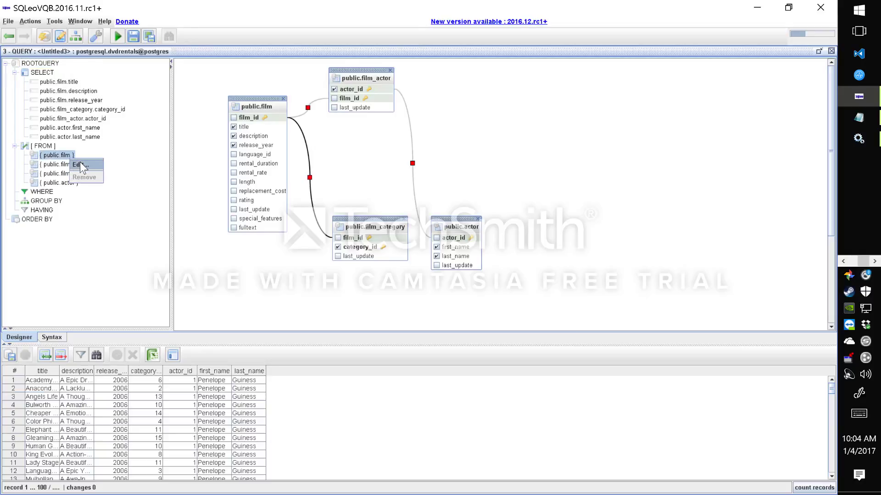
click(77, 165)
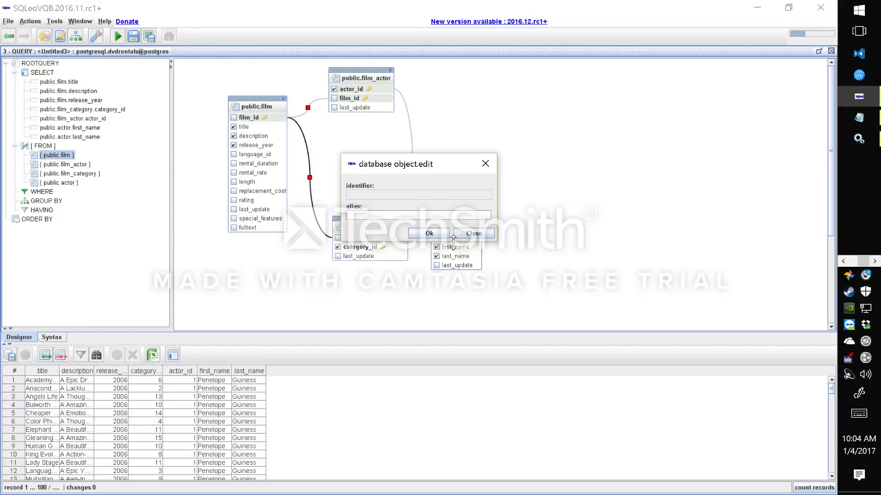
text(f)
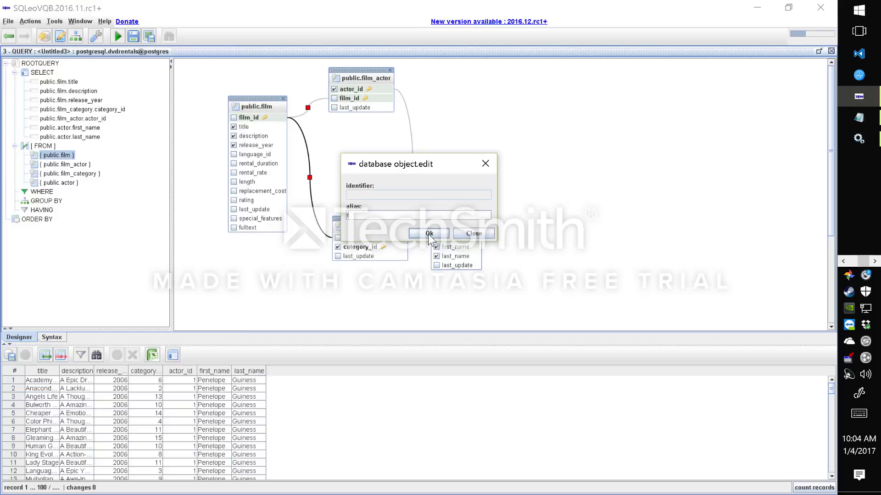
click(427, 233)
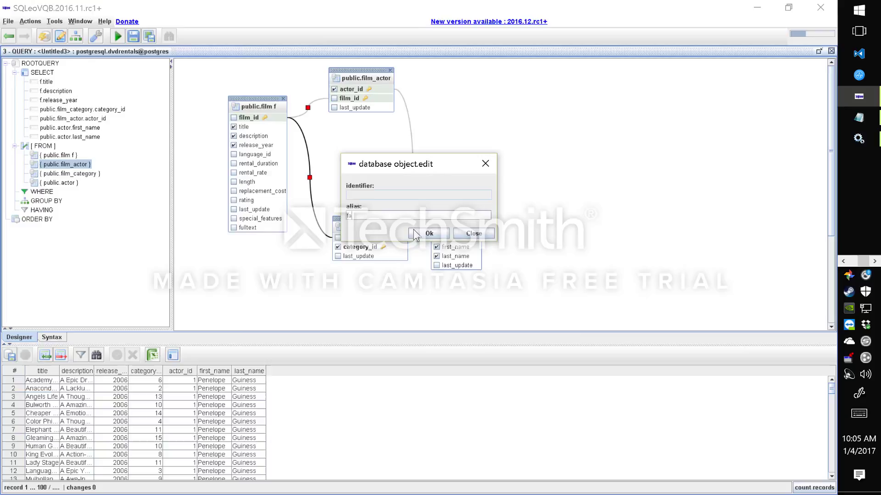
click(430, 233)
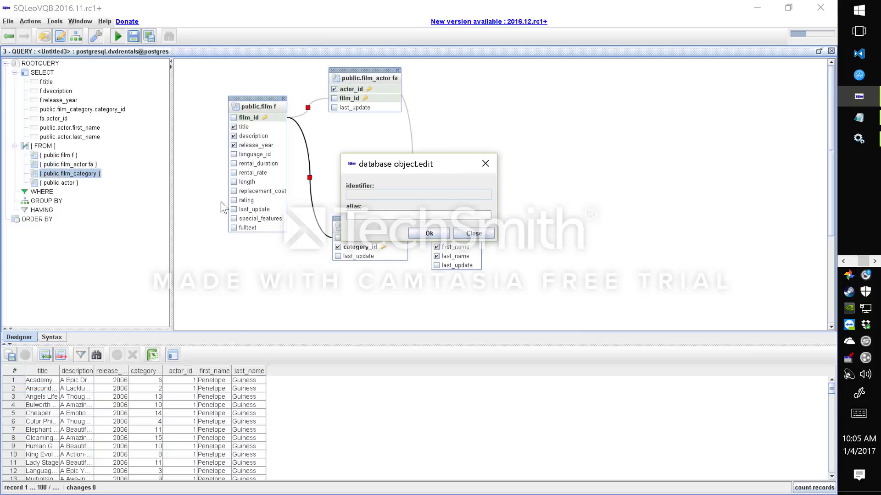
- Alias film_category as fc and actor as a
text(fc)
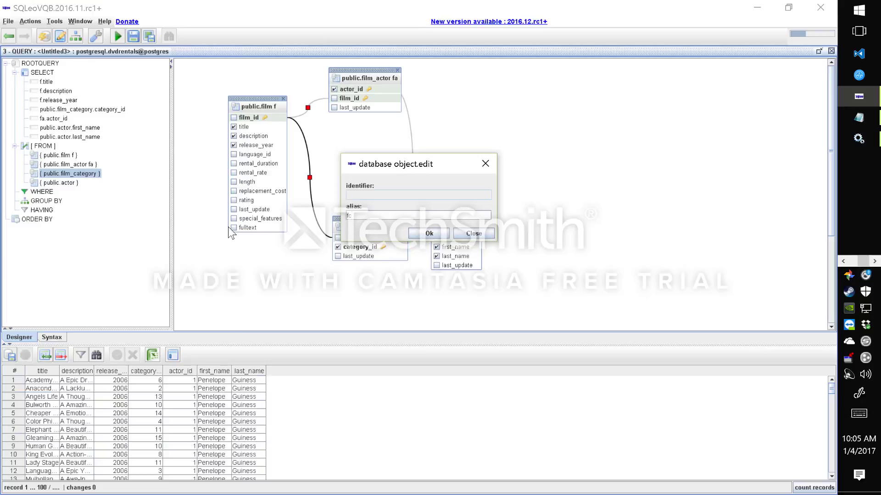
click(427, 233)
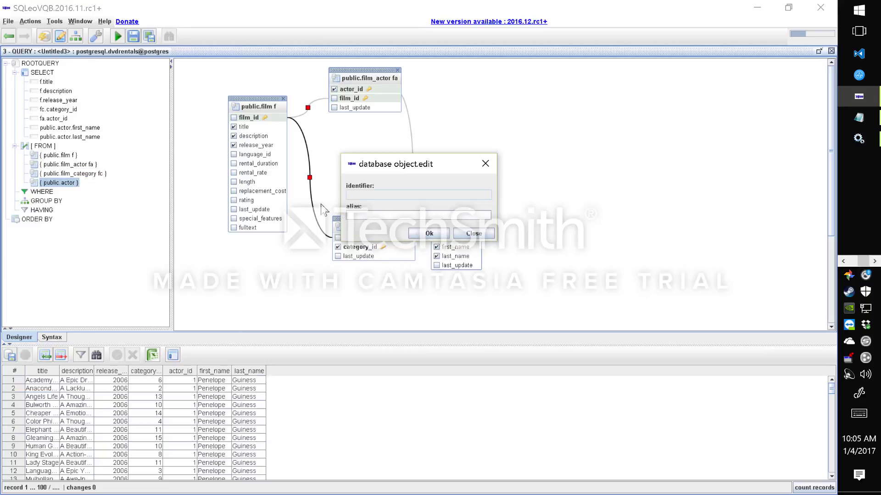
click(427, 233)
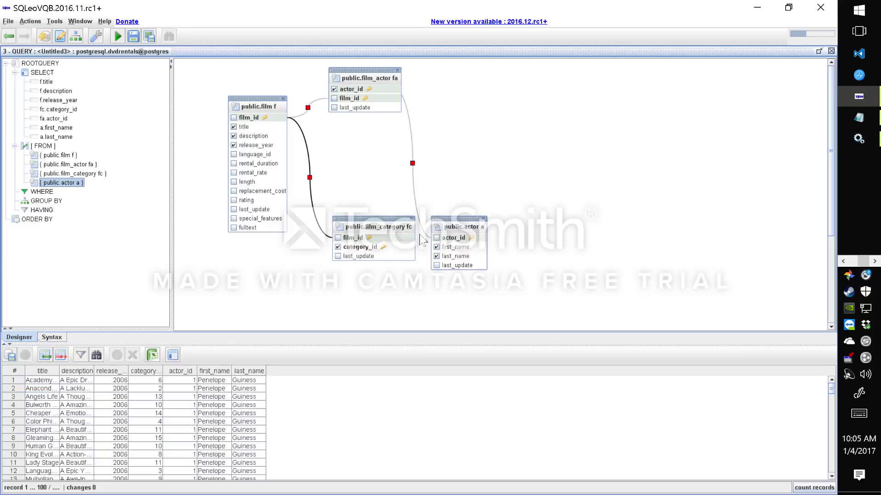
mouse_move(53, 108)
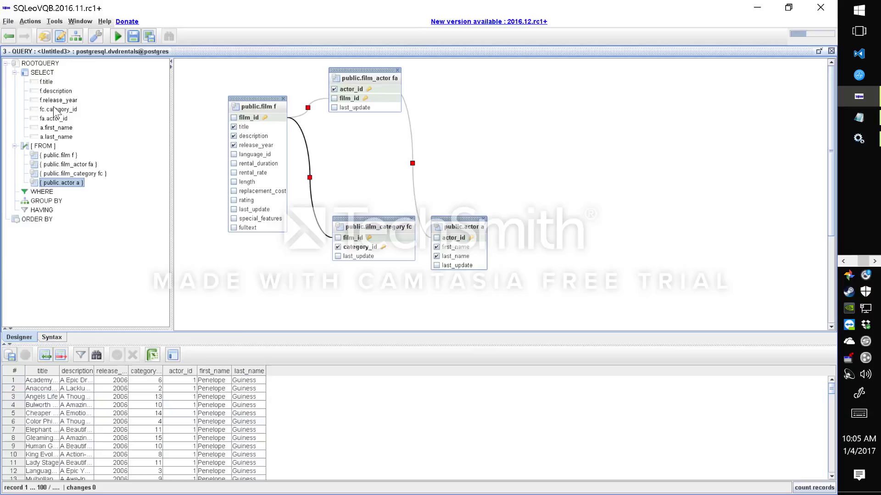
mouse_move(80, 296)
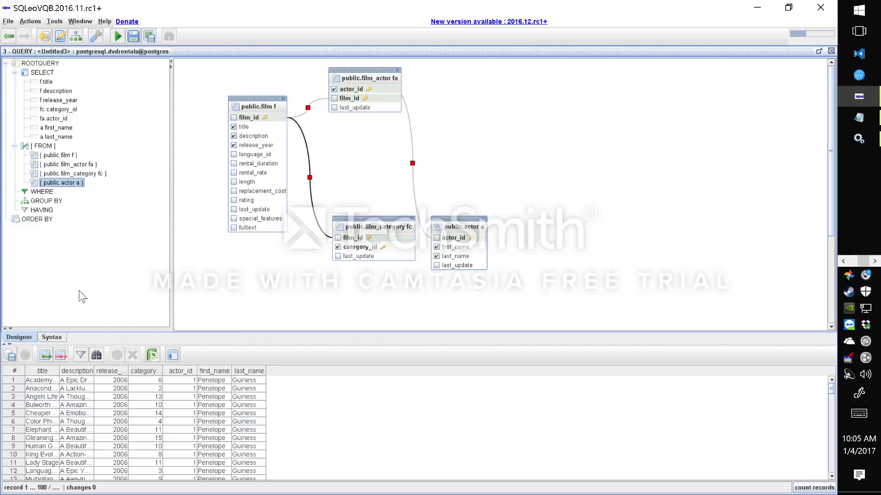
click(50, 337)
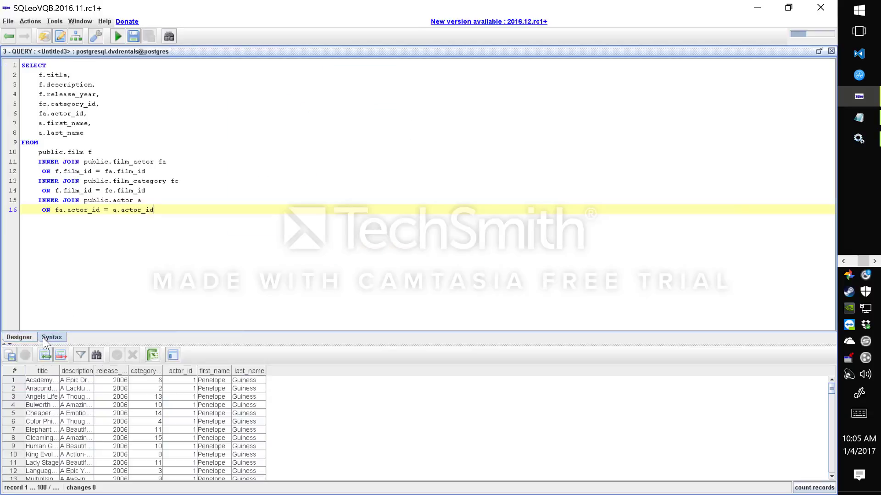
click(18, 337)
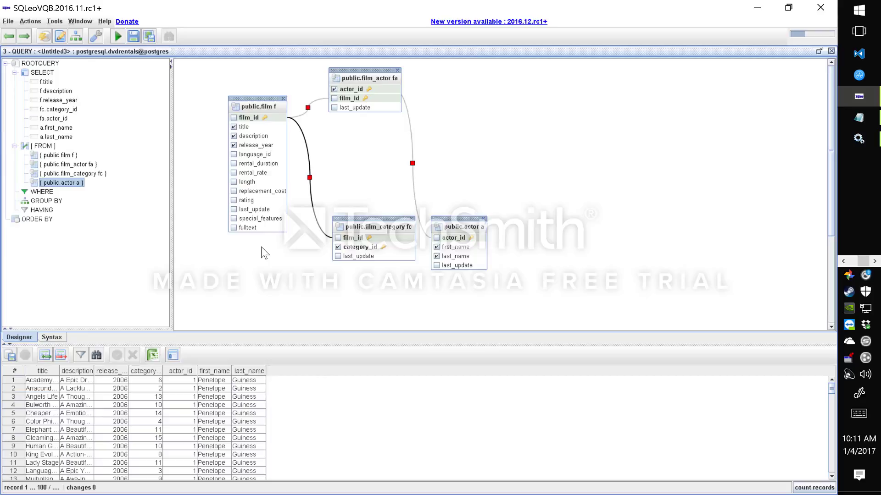
mouse_move(178, 294)
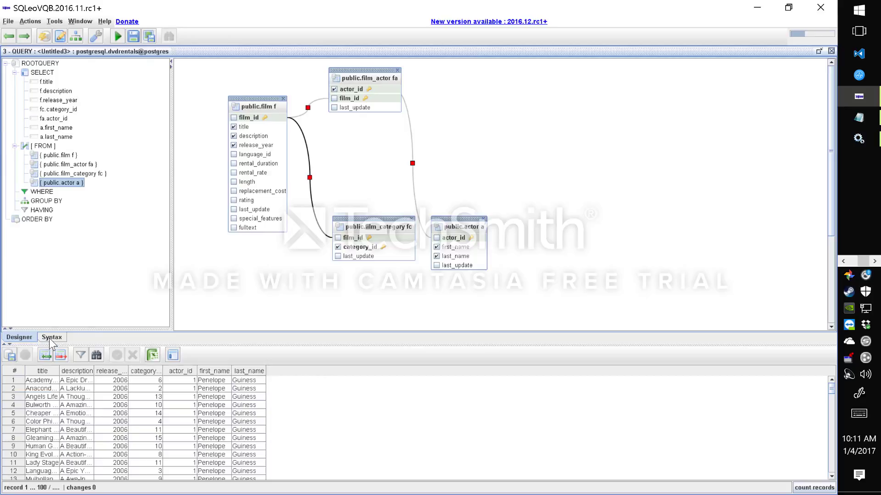
click(50, 336)
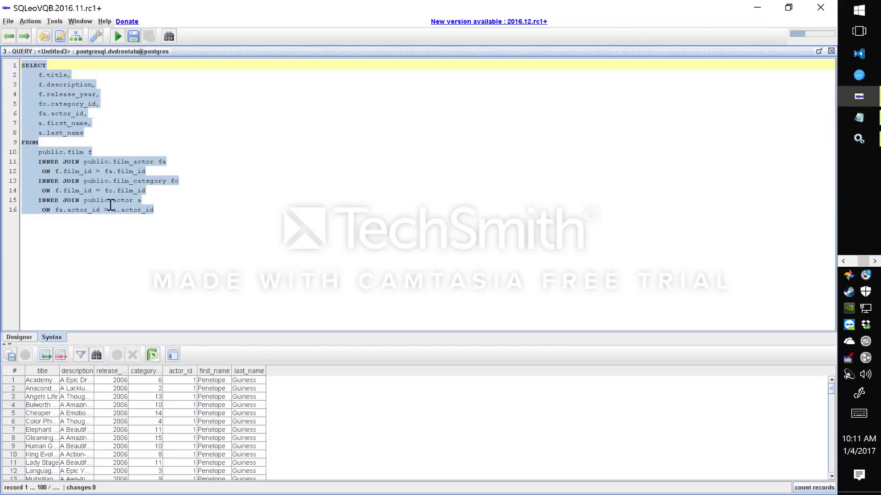
click(18, 337)
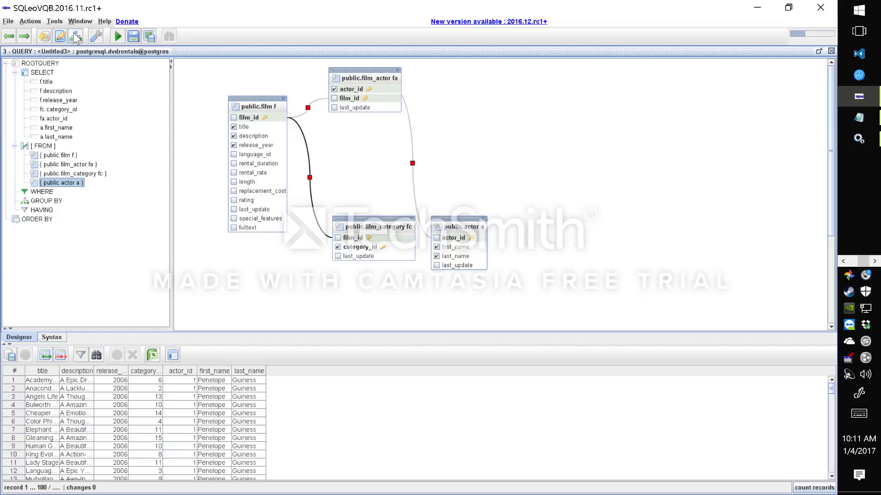
- Create a new query, paste the aliased four-table SQL into its Syntax view, and return to Designer
click(62, 35)
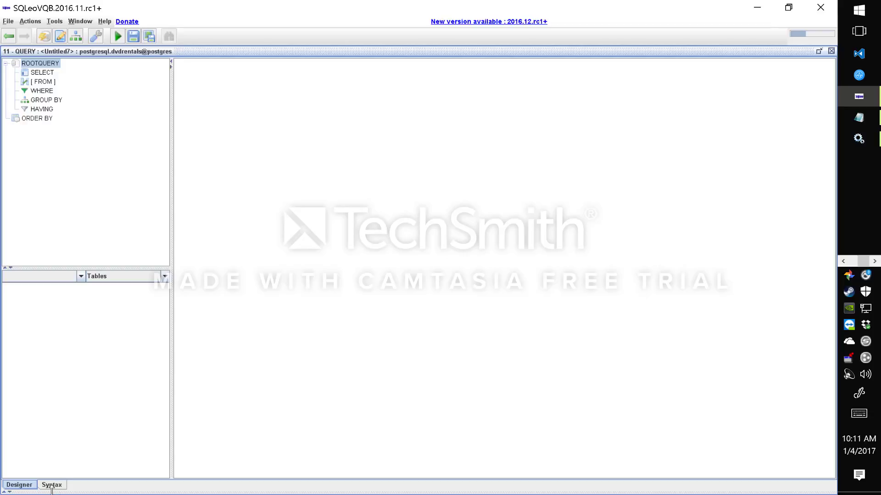
click(51, 485)
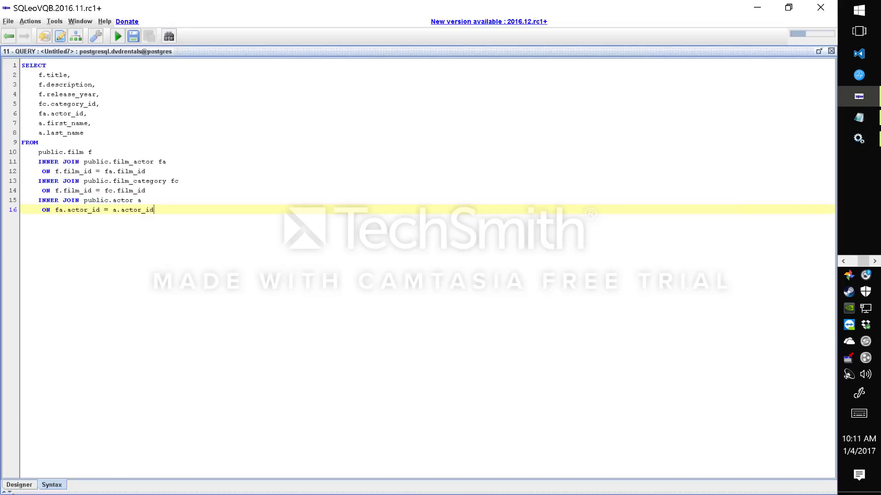
click(17, 485)
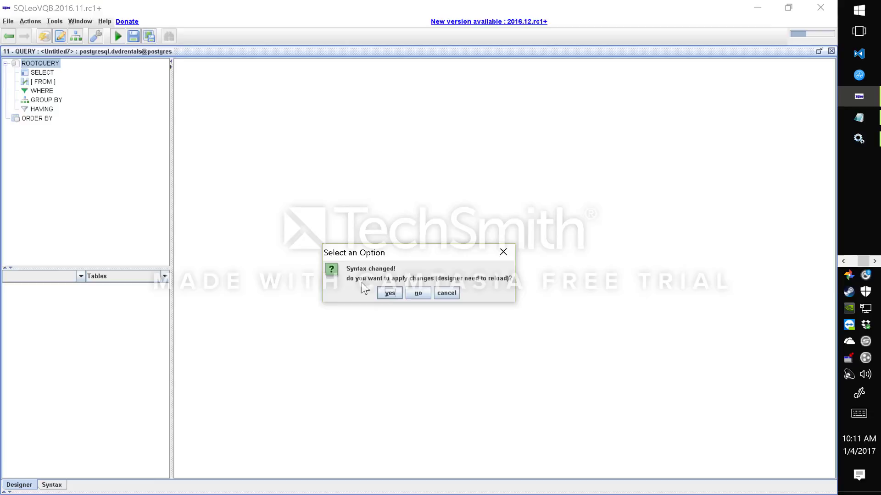
- Apply the syntax changes, arrange the four aliased tables in a grid, and run the rebuilt query
click(389, 294)
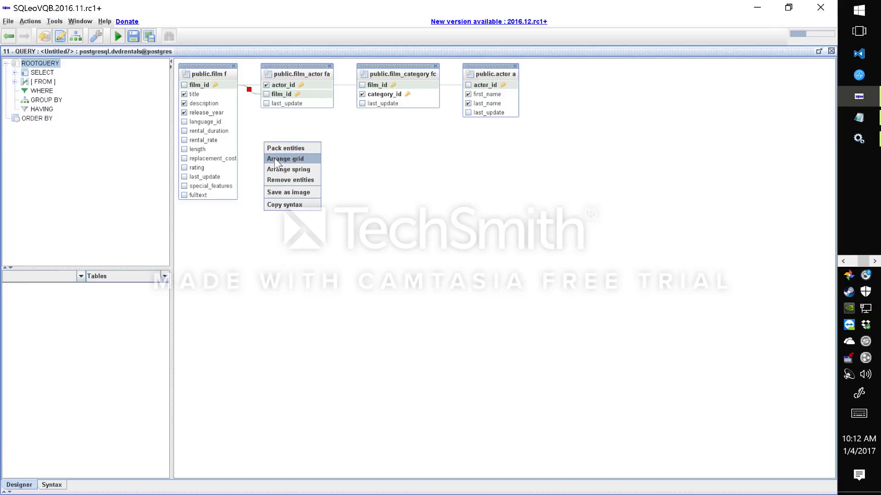
click(286, 158)
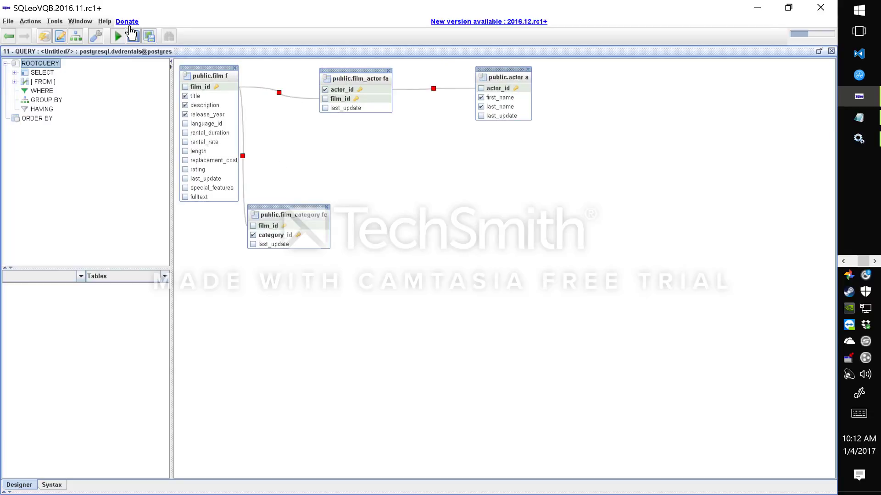
click(118, 35)
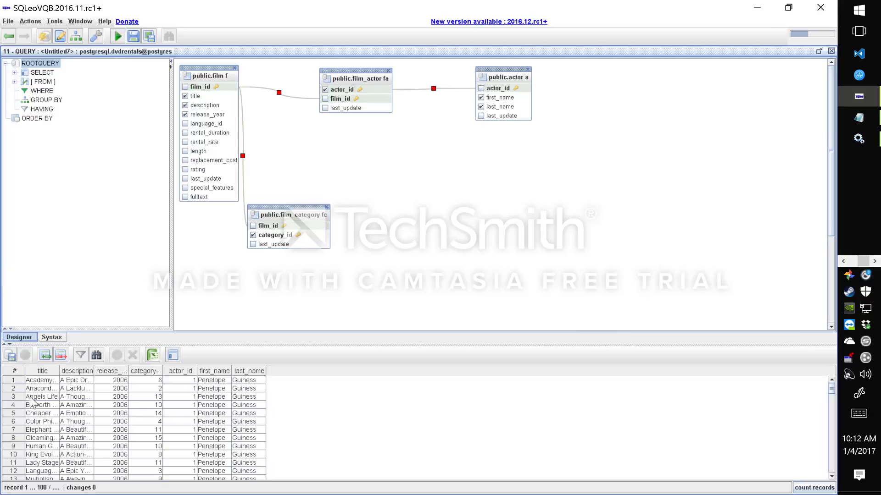